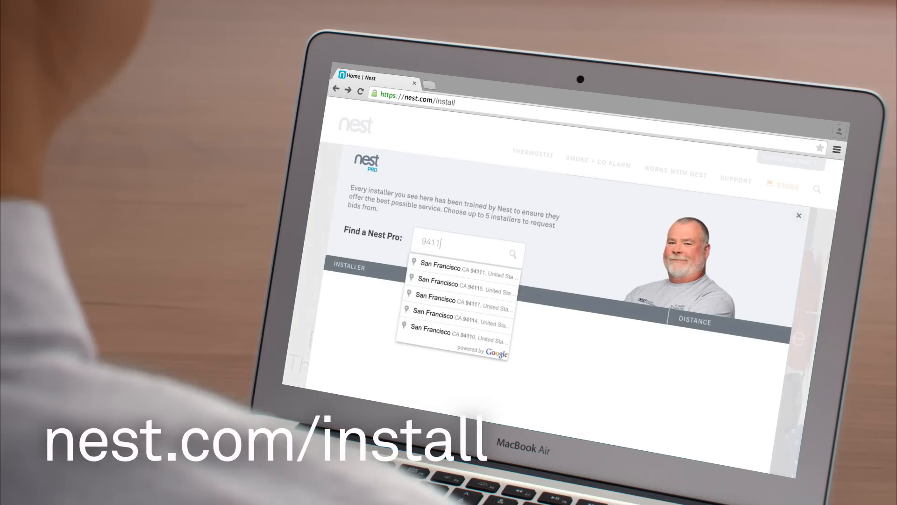
- Search ZIP 9411 with the first San Francisco CA suggestion and review the nearby installer list
click(437, 283)
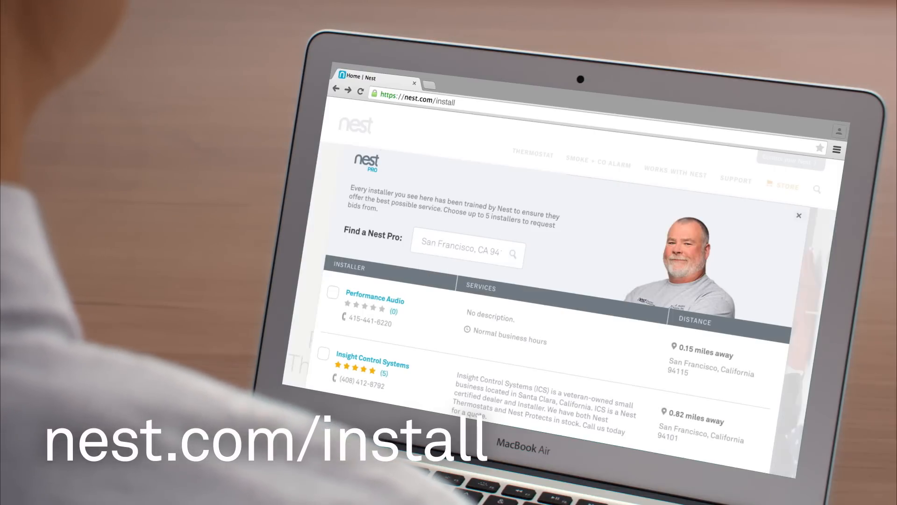
scroll(down, 3)
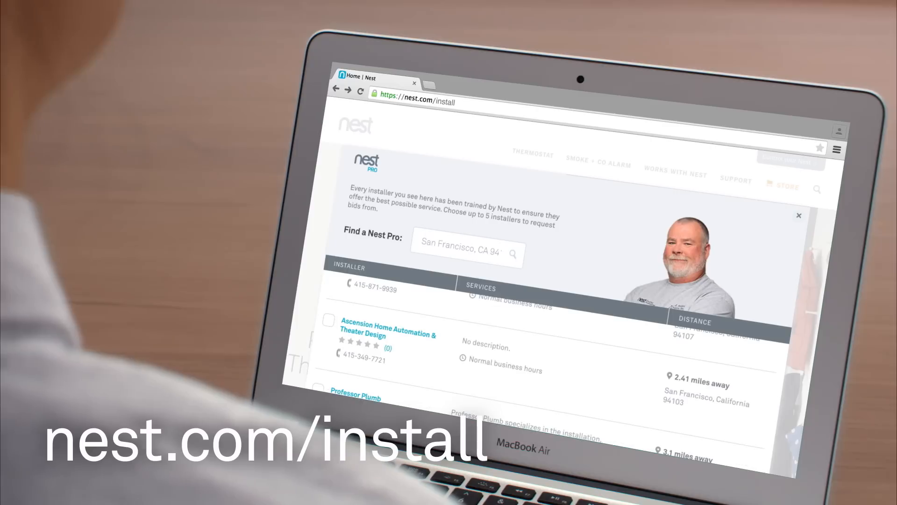